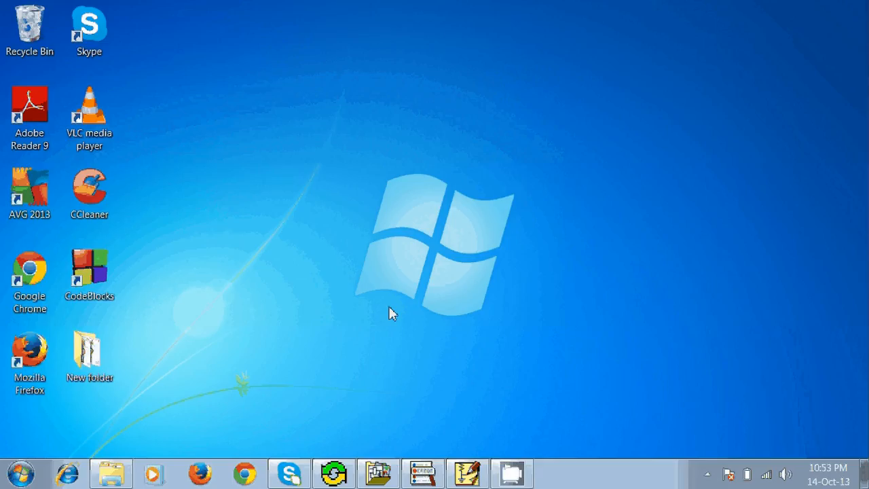
Launch PSpice Schematics from the taskbar to get a blank Schematic1 page
left_click(470, 473)
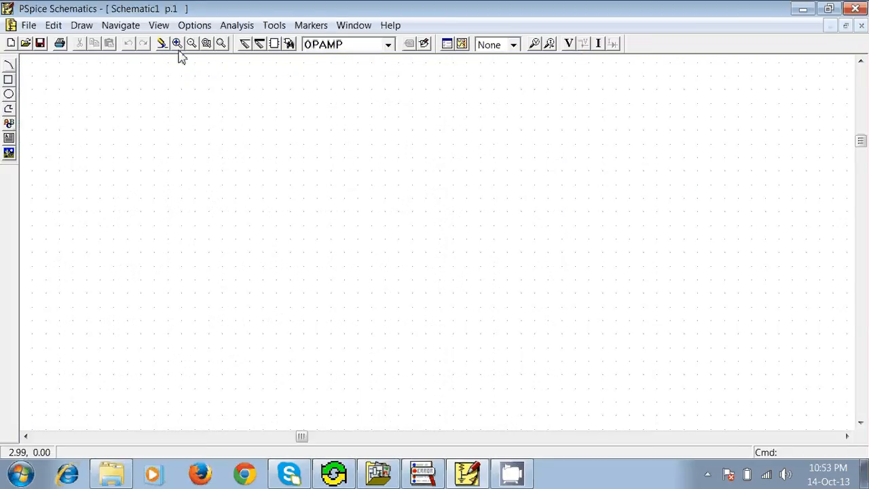
mouse_move(363, 265)
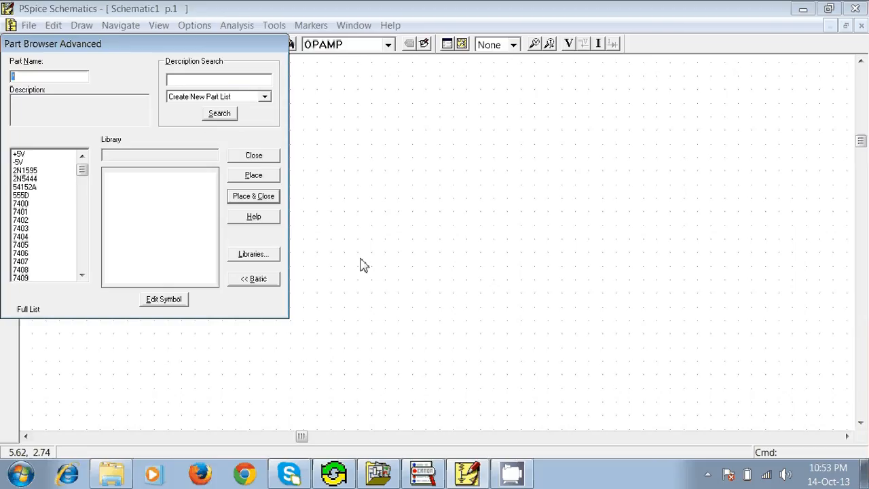
Search for 'op' and place the OPAMP part U1 near the page centre
type("o")
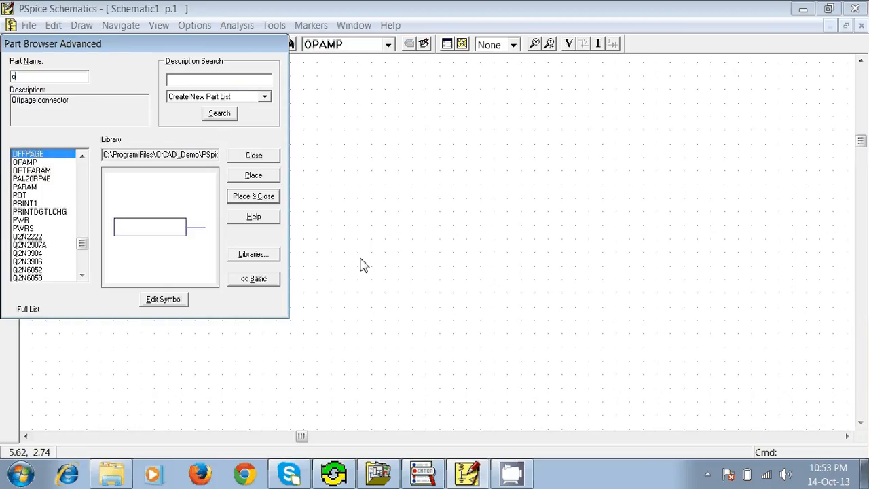
type("p")
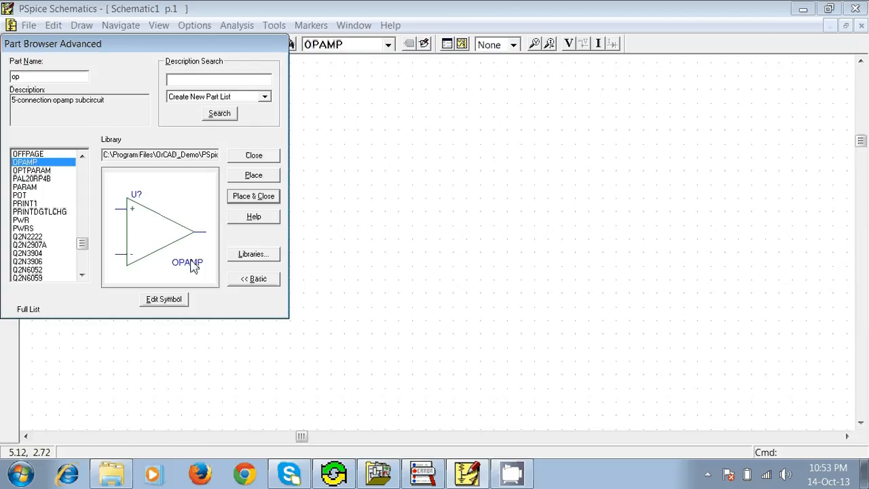
left_click(253, 195)
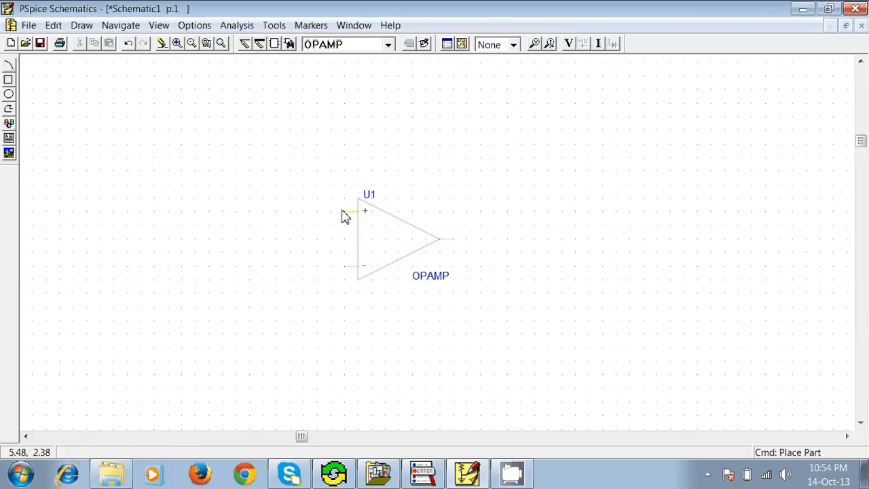
left_click(434, 194)
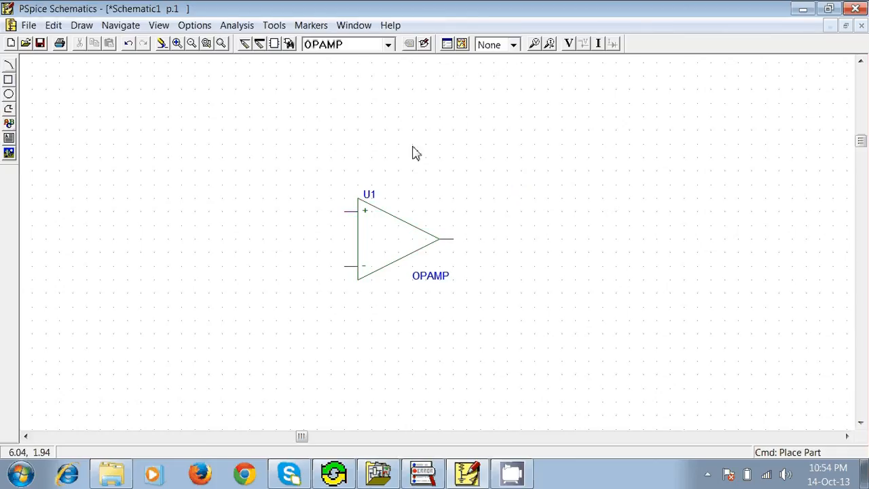
mouse_move(372, 222)
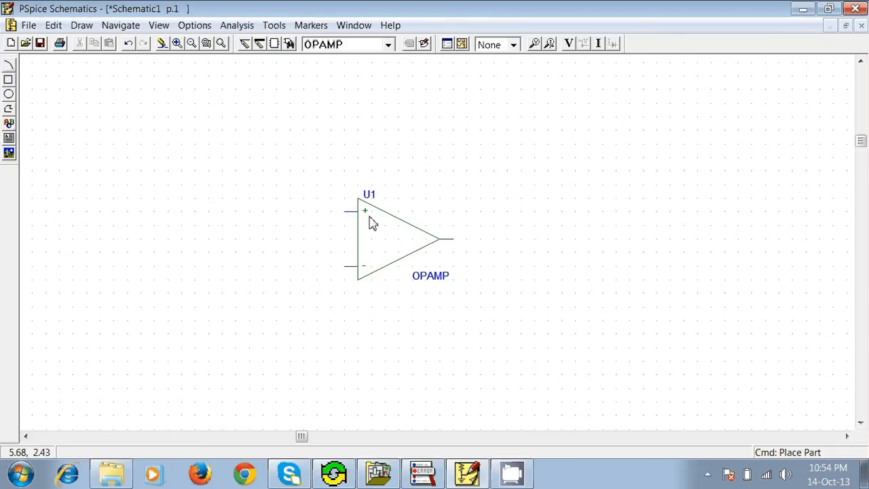
mouse_move(355, 226)
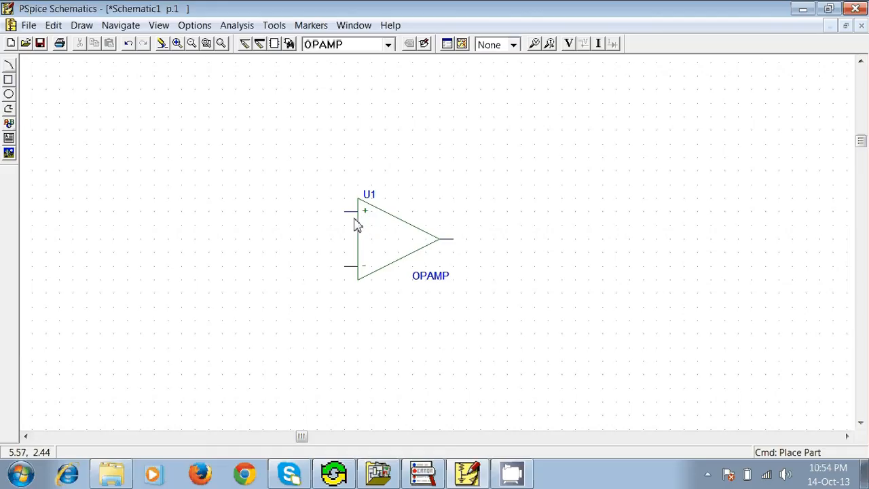
mouse_move(368, 261)
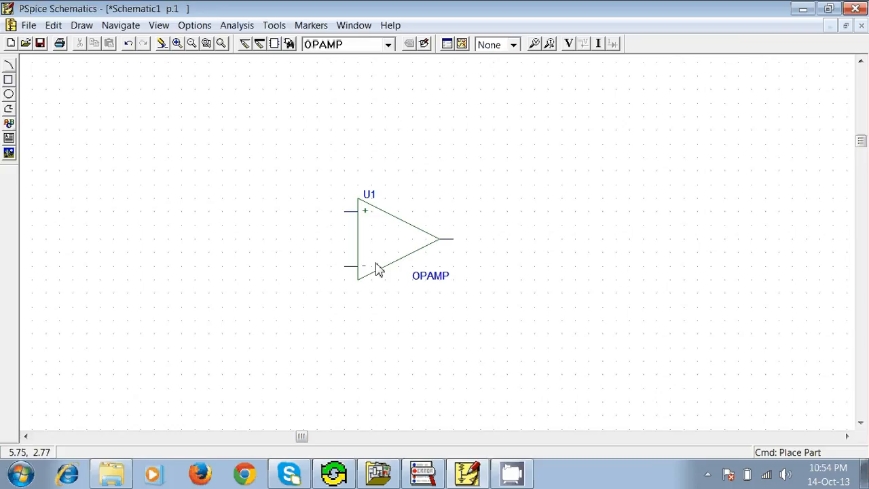
mouse_move(297, 227)
type("r")
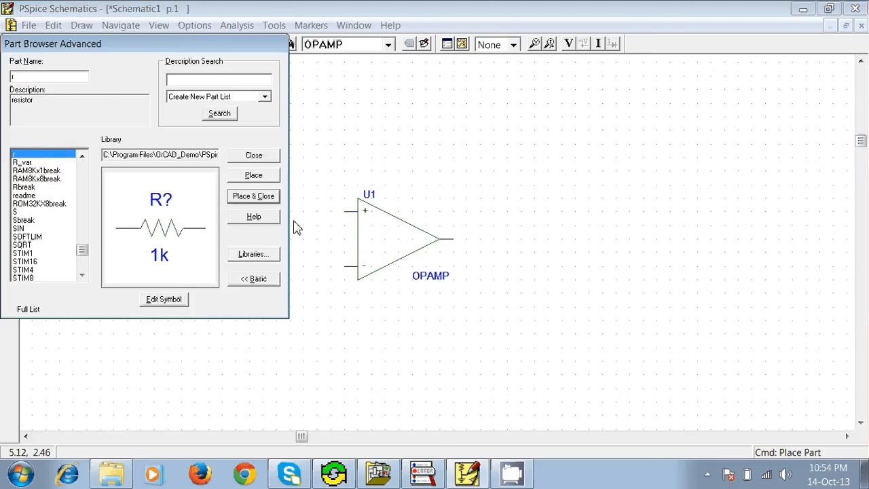
Place the resistor part from Get New Part onto the page
left_click(253, 196)
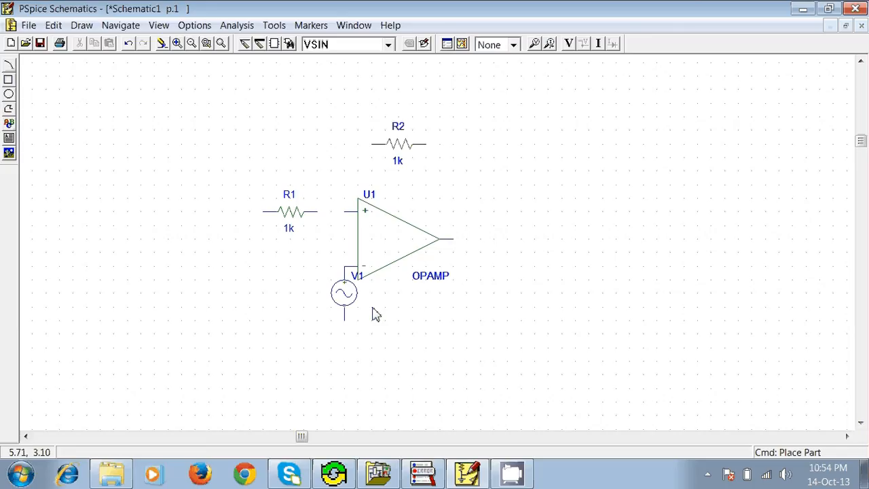
mouse_move(362, 273)
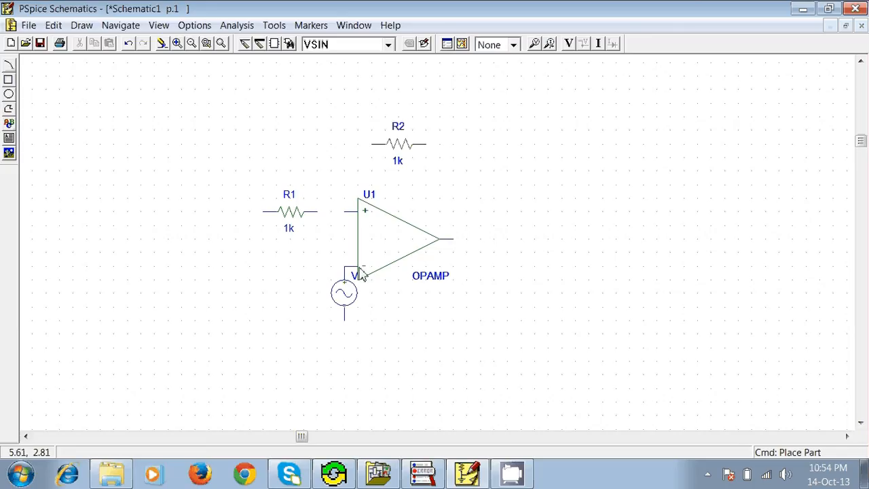
mouse_move(418, 339)
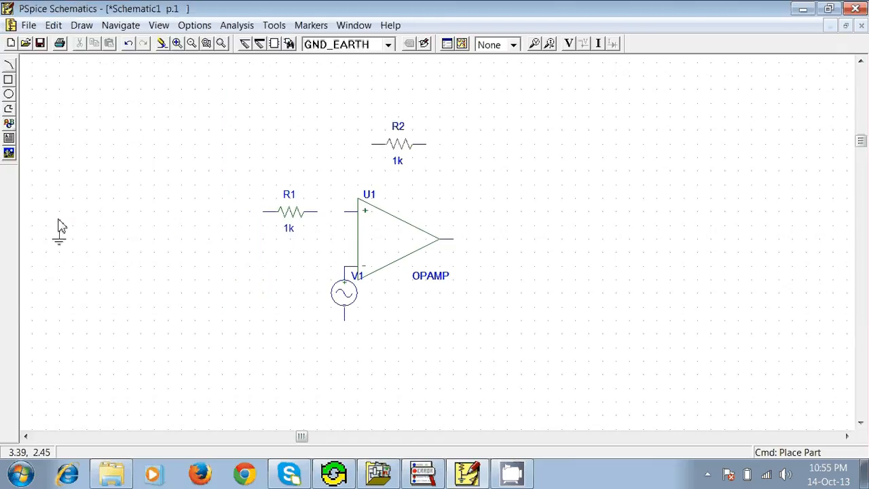
mouse_move(265, 221)
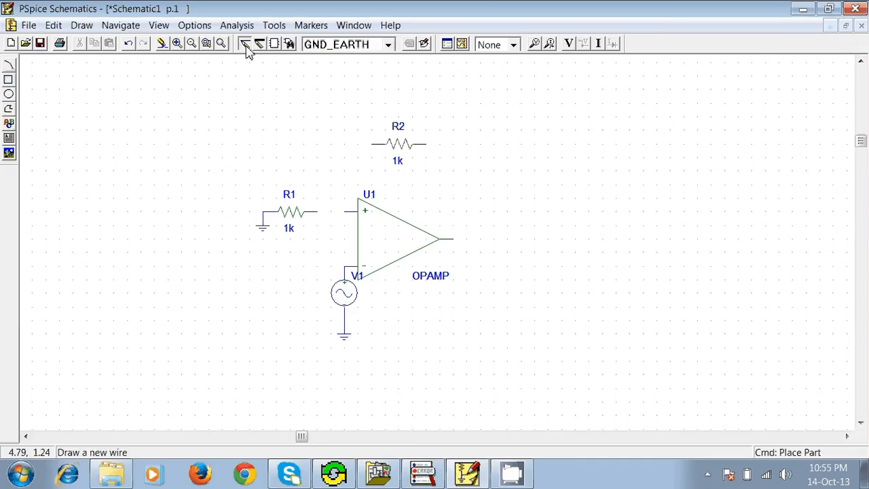
Wire R1 to the op-amp + input and route R2's feedback wire to the output
left_click(245, 44)
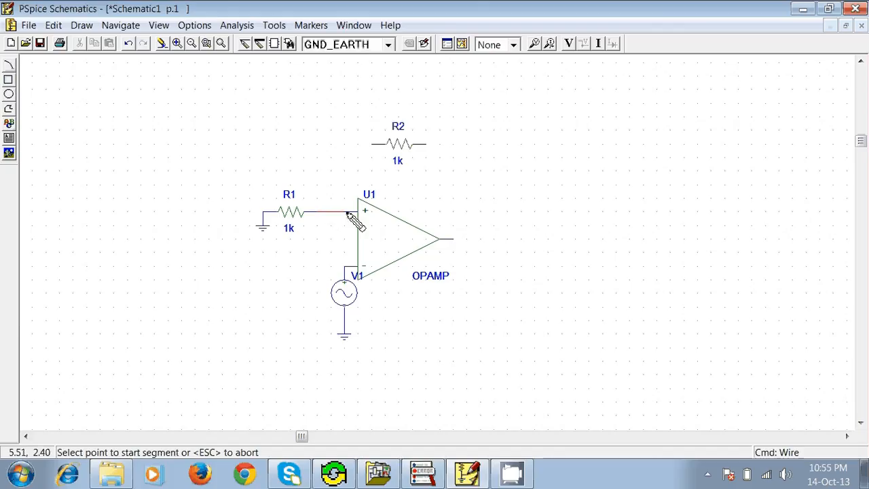
left_click(345, 211)
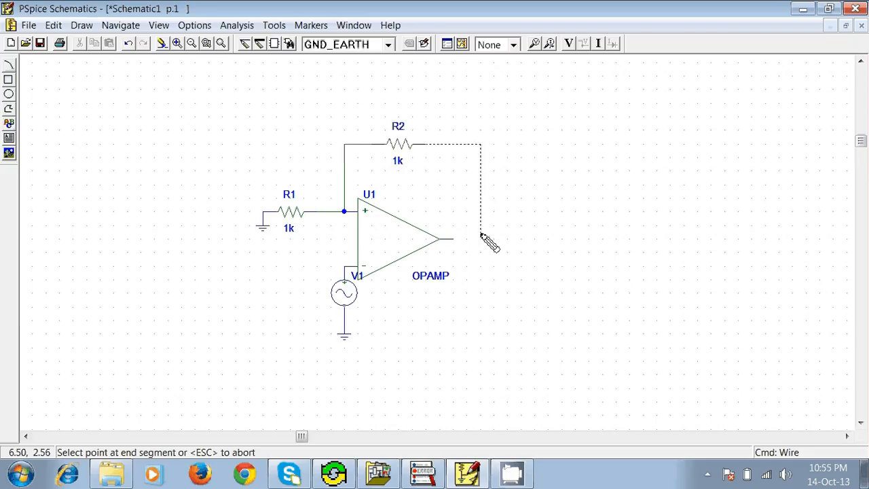
left_click(475, 240)
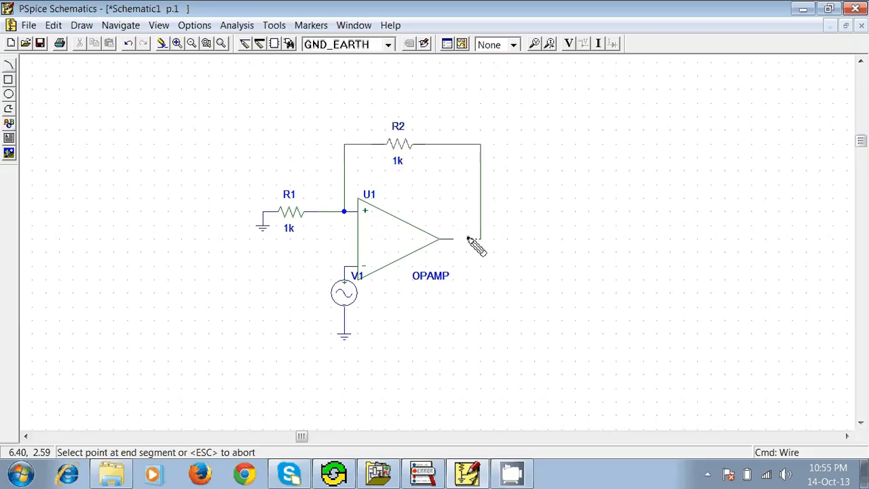
left_click(461, 243)
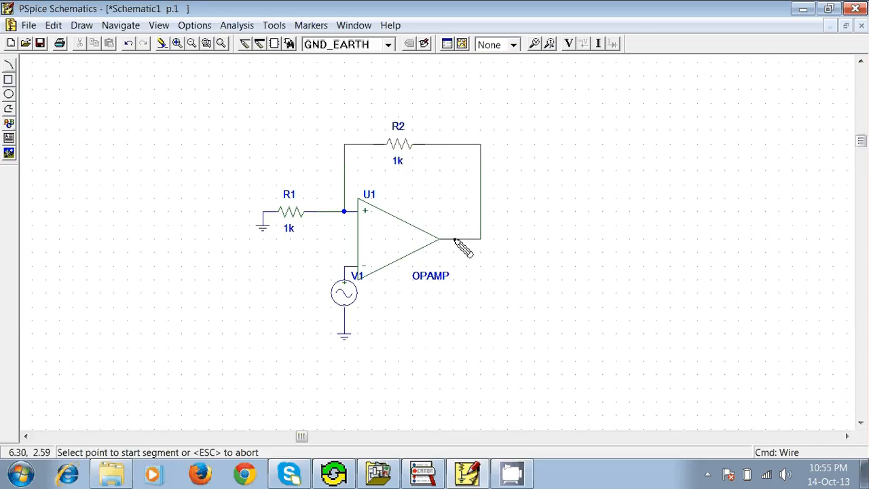
left_click(451, 239)
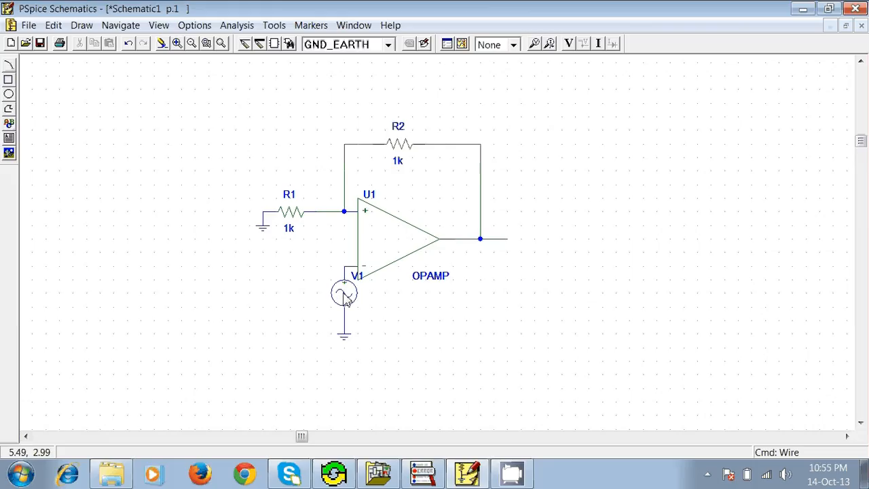
Set sine source V1 to DC 0, AC 0, amplitude 3v and frequency 1k
double_click(344, 293)
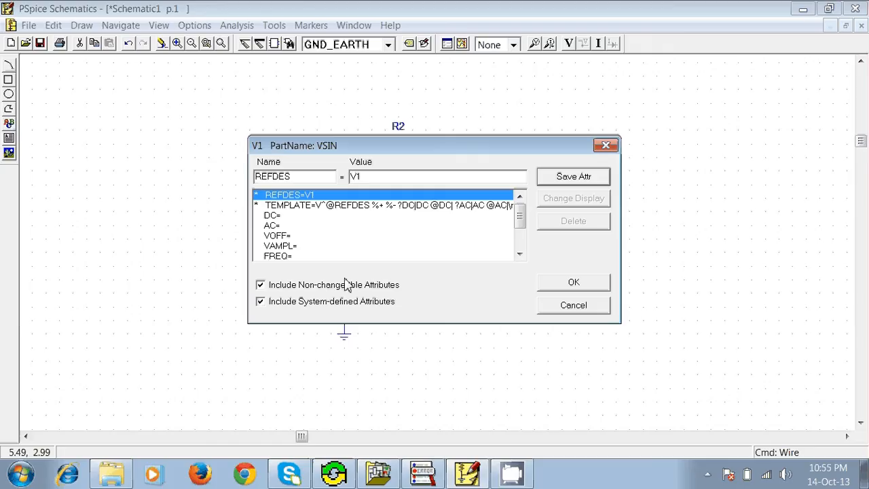
left_click(277, 215)
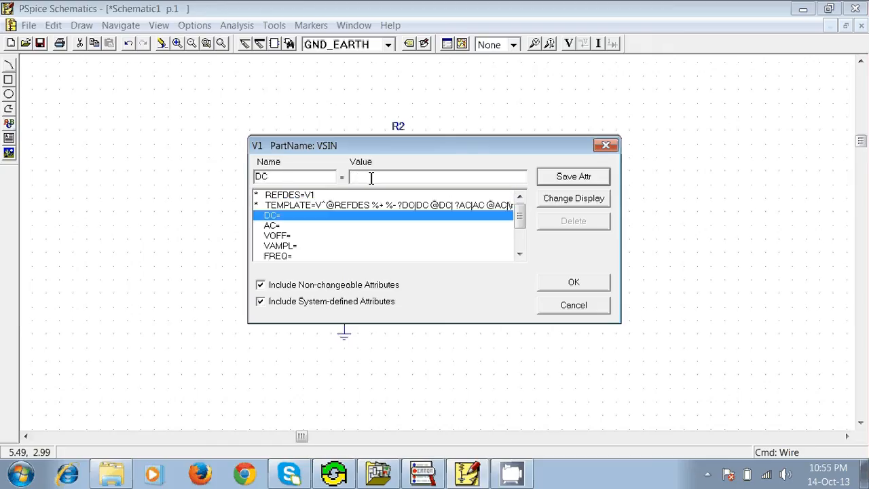
type("0")
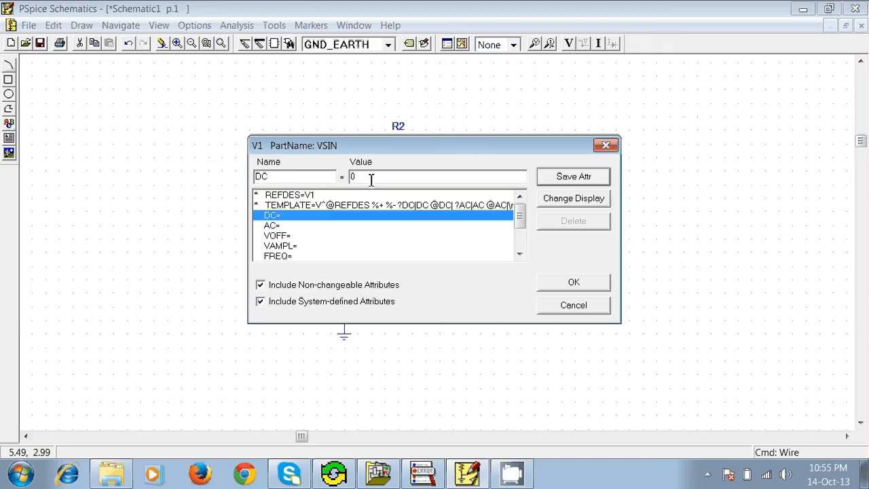
left_click(272, 225)
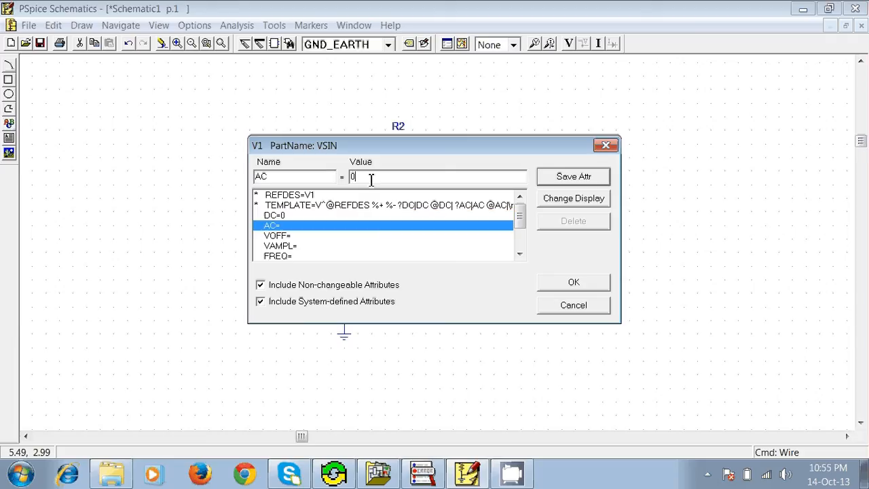
left_click(277, 235)
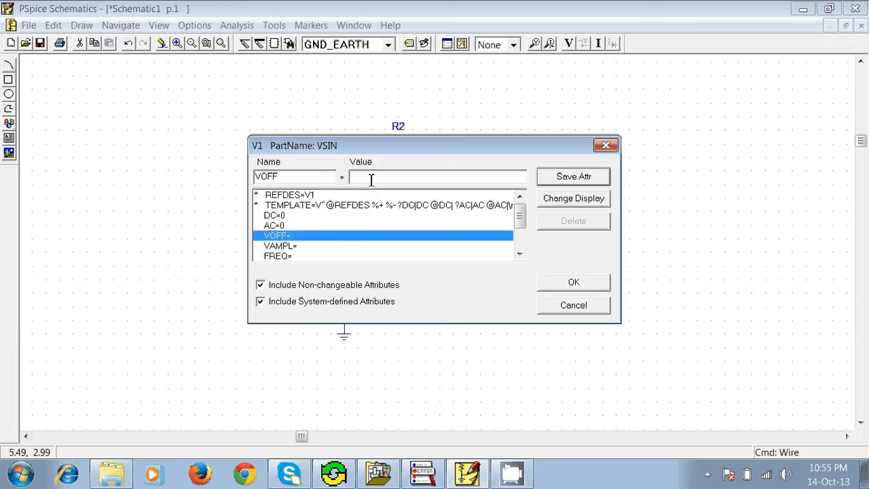
type("0")
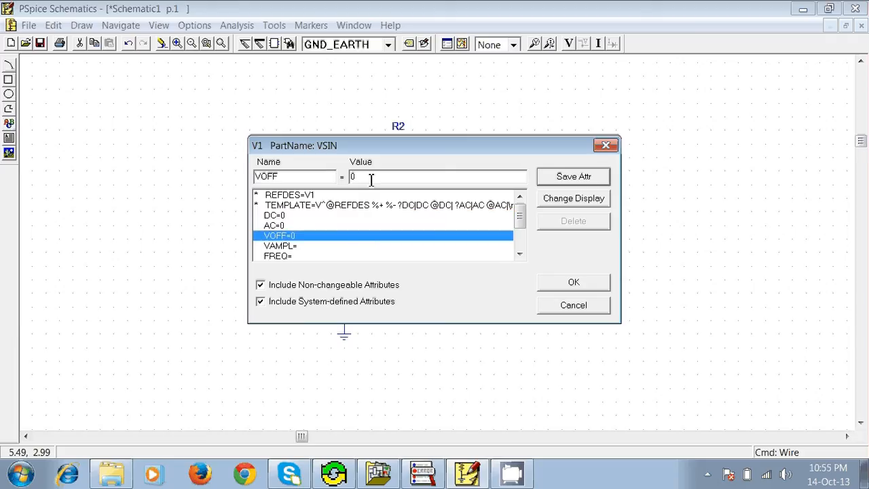
left_click(279, 246)
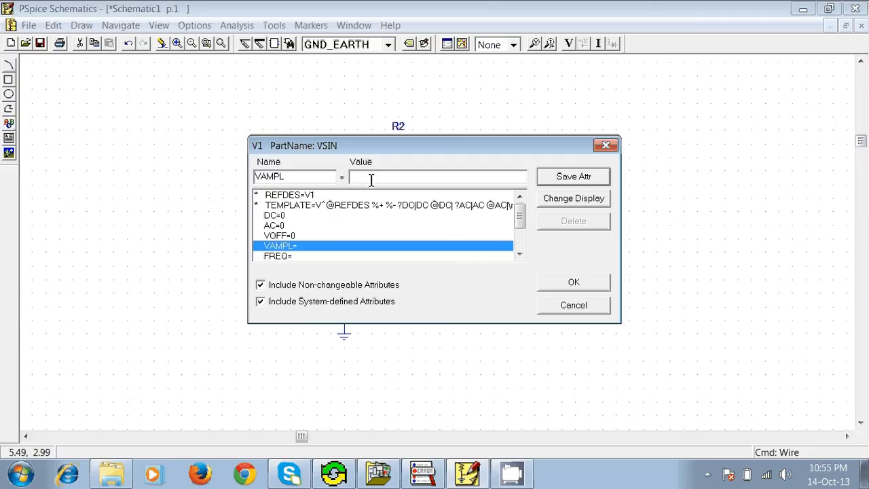
type("3v")
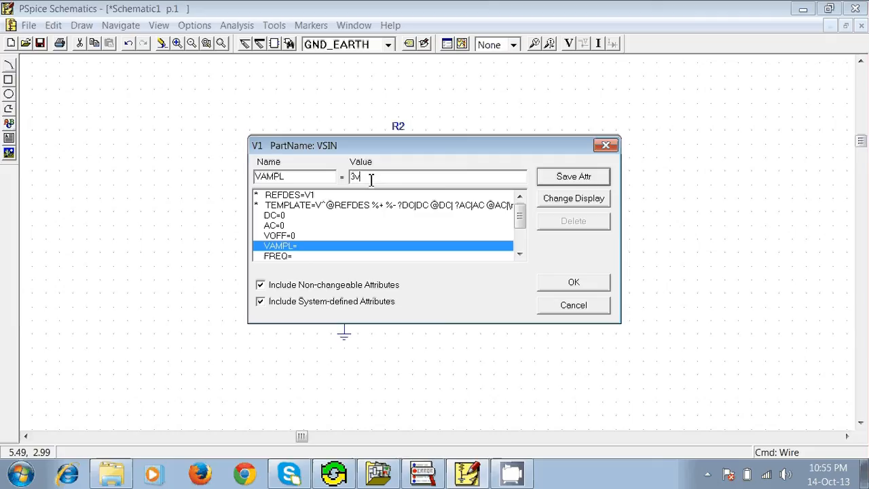
left_click(290, 255)
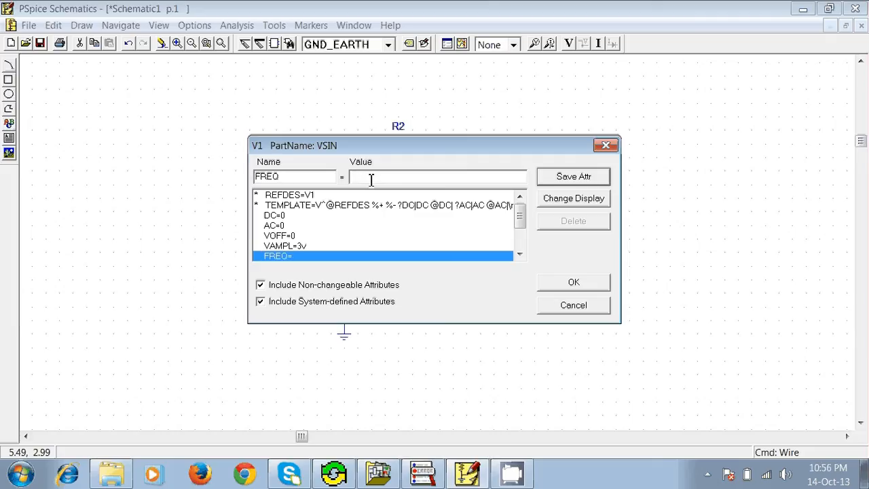
type("1k")
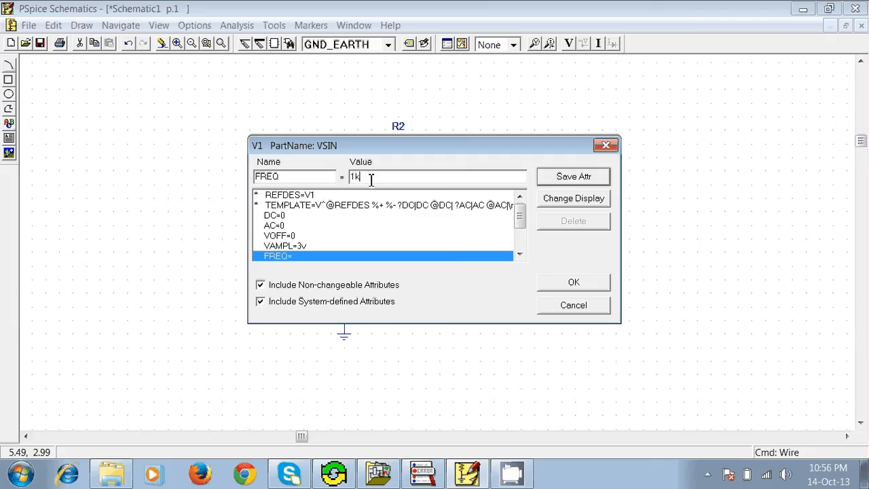
left_click(573, 282)
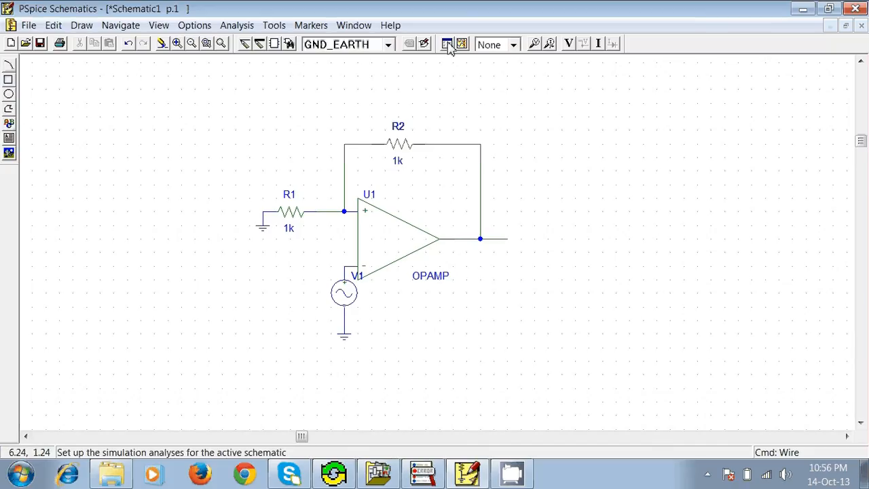
Enable a transient analysis with 5ms final time, then begin saving the schematic
left_click(450, 43)
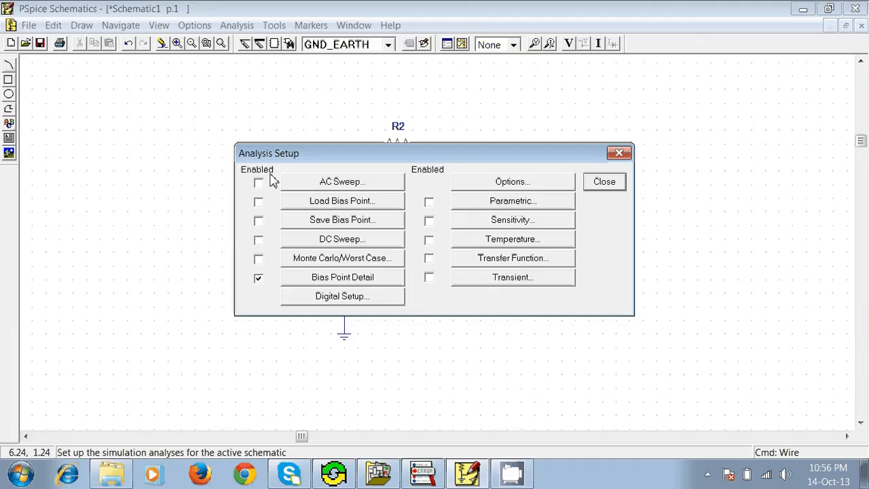
mouse_move(519, 284)
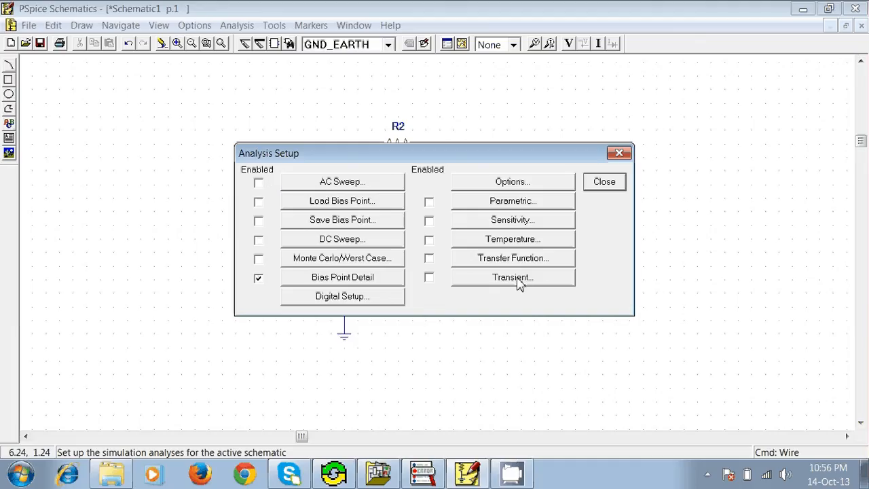
left_click(511, 277)
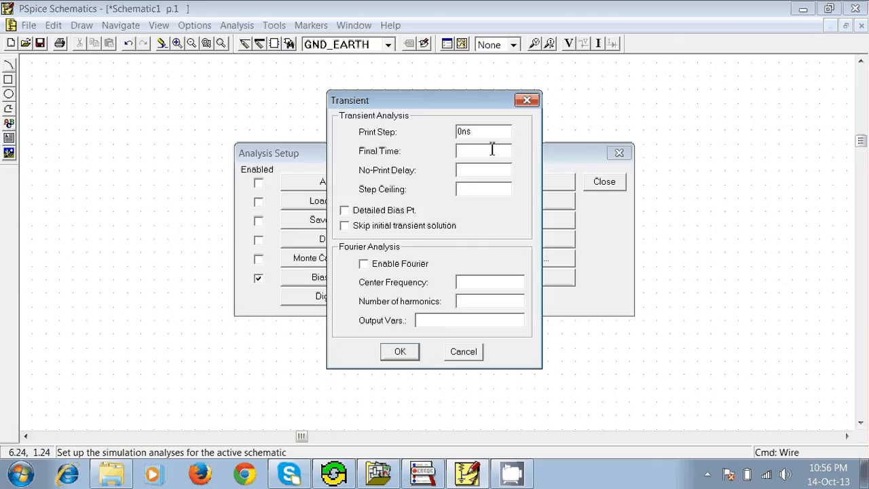
type("5ms")
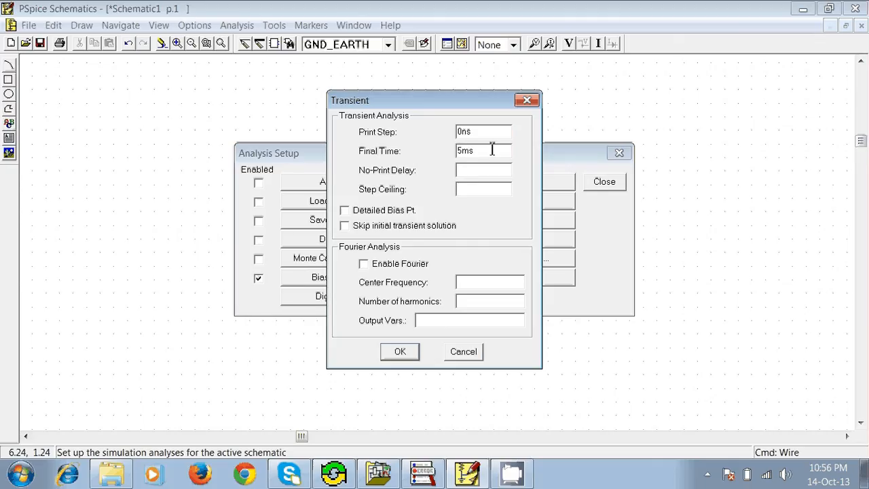
left_click(399, 351)
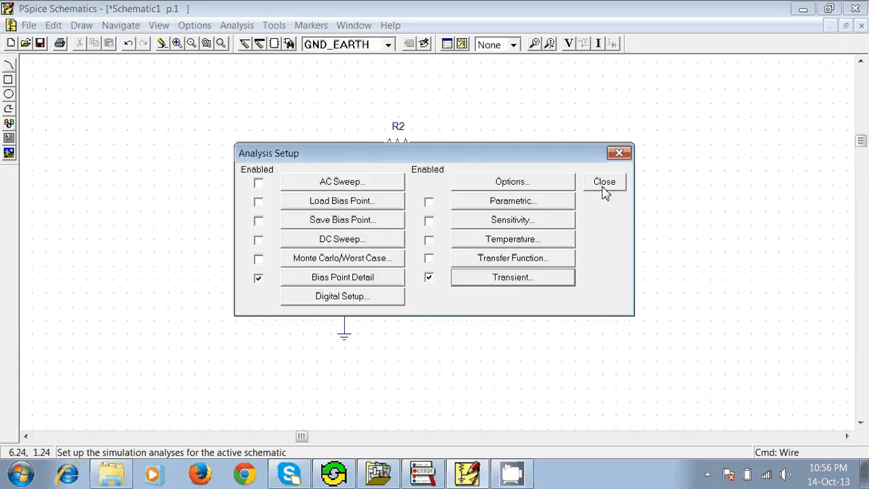
left_click(604, 181)
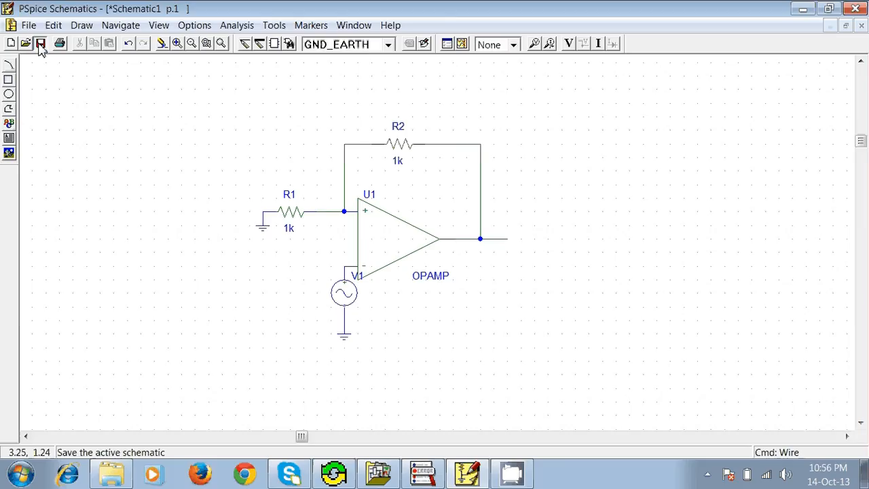
left_click(40, 42)
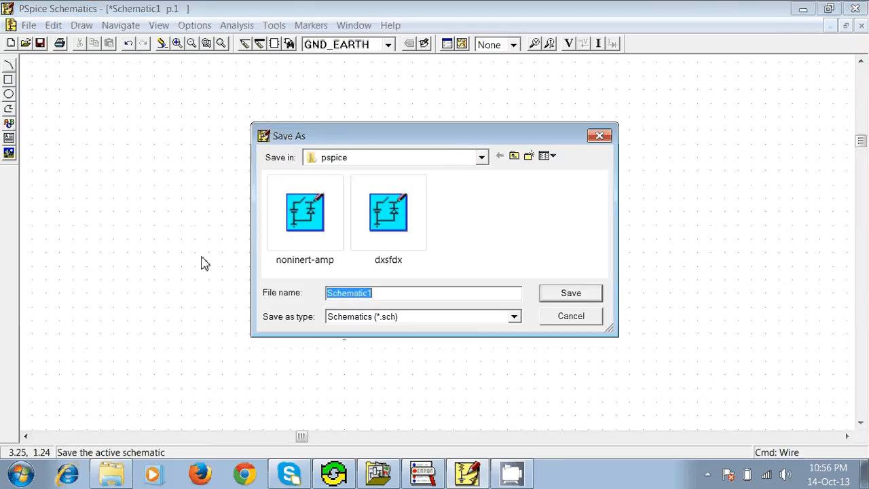
Save the schematic as fdfx and label the op-amp output wire Vo
left_click(570, 293)
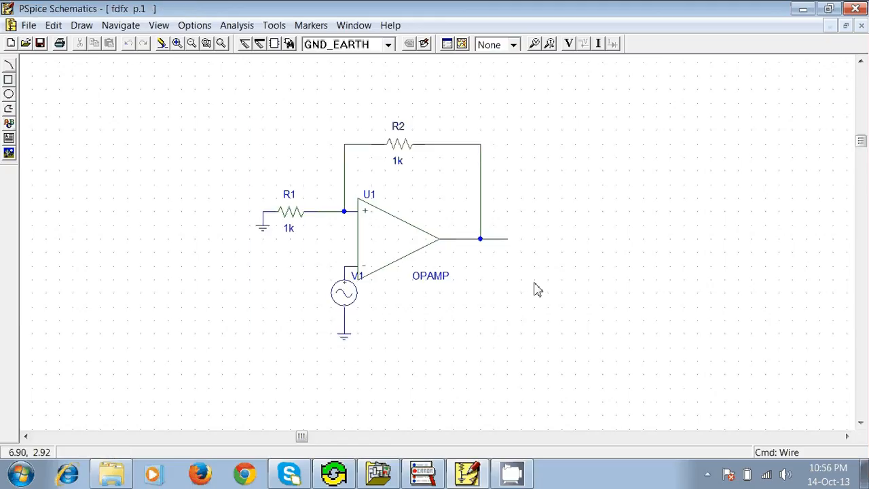
mouse_move(496, 249)
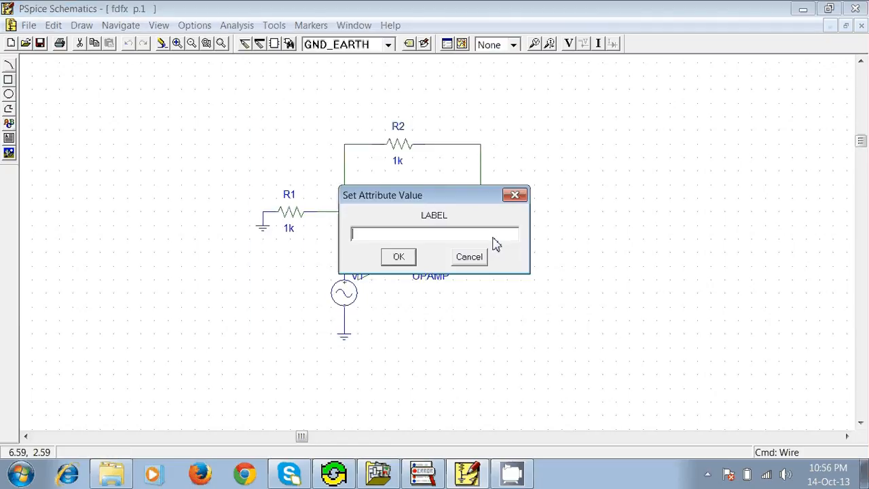
type("Vo")
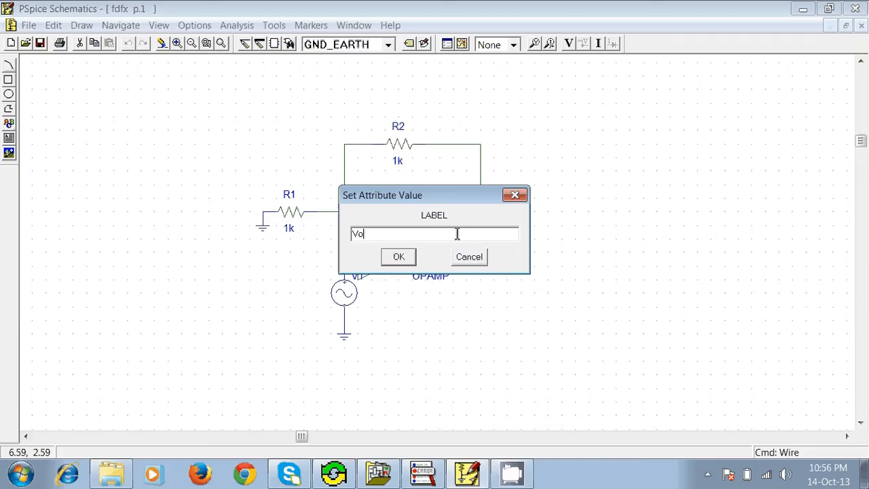
left_click(397, 257)
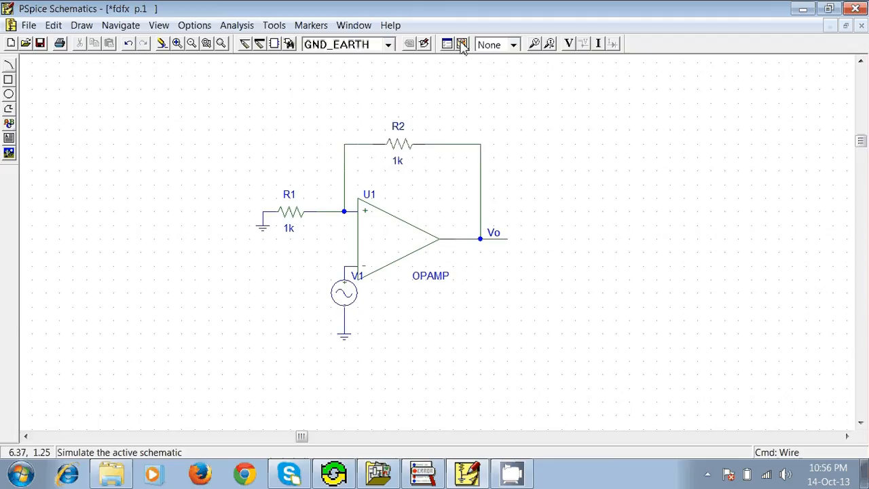
Simulate fdfx and plot the traces V(Vo) and V1(V1) over 5ms
left_click(463, 43)
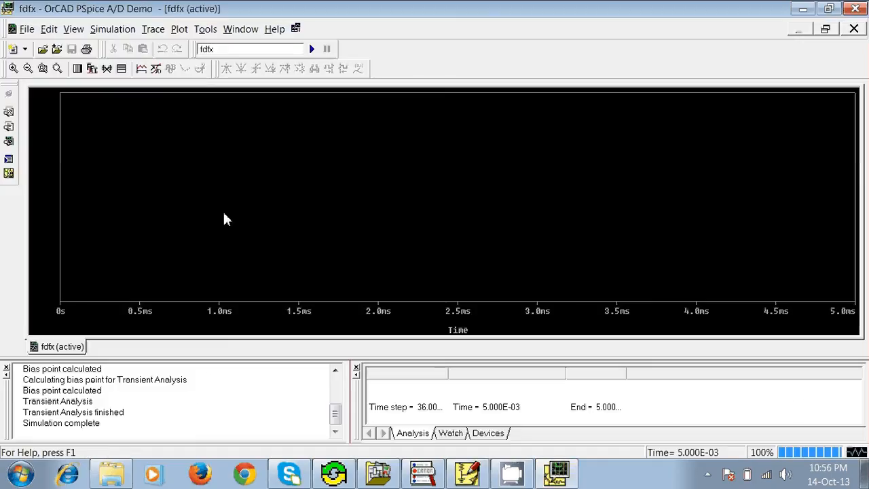
mouse_move(141, 75)
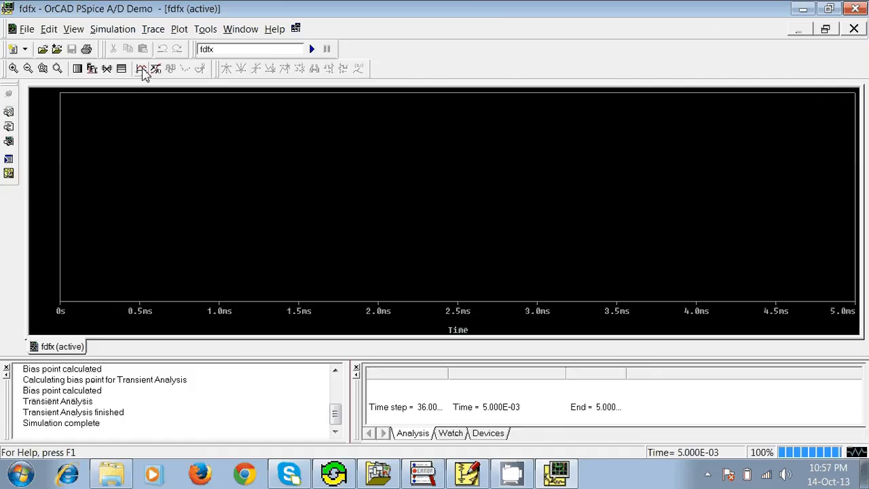
mouse_move(141, 72)
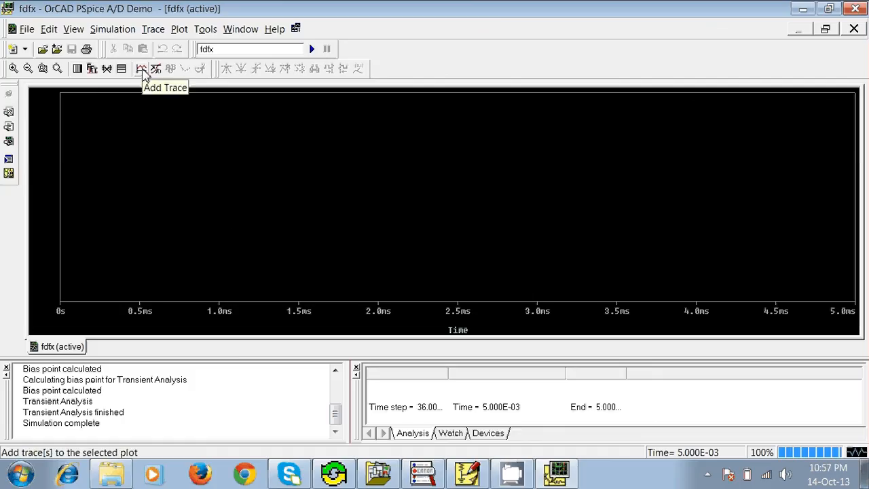
left_click(141, 69)
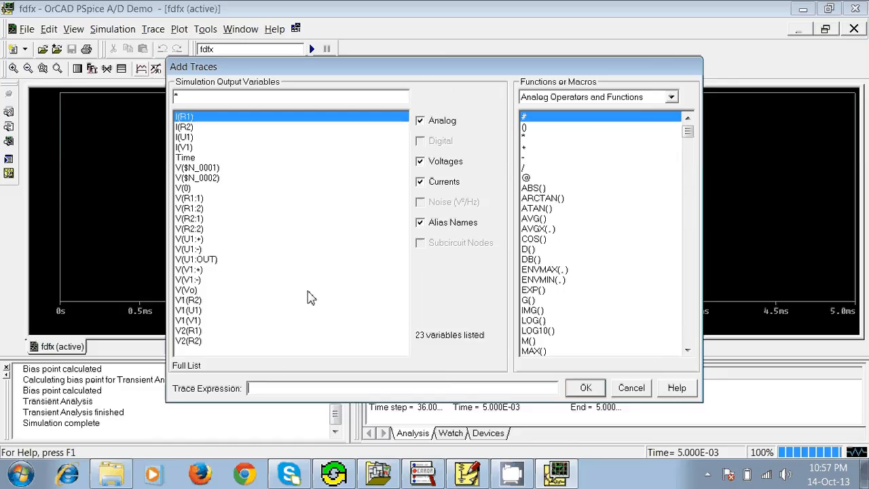
mouse_move(189, 300)
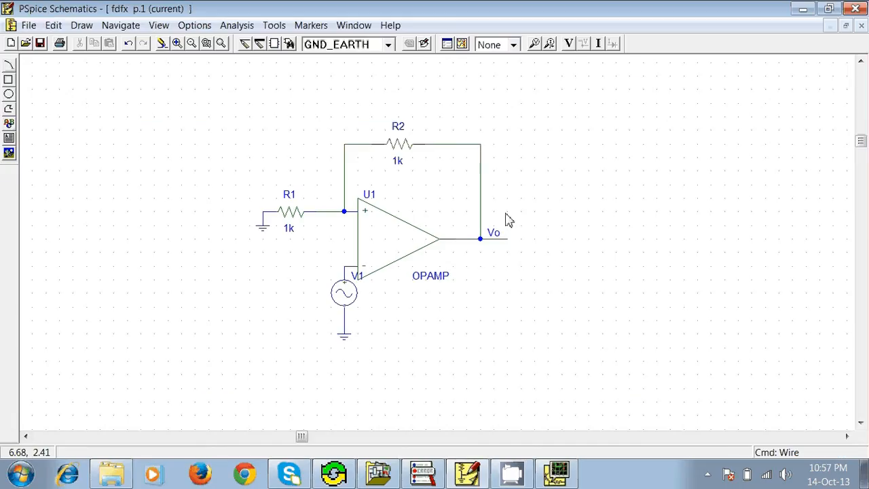
mouse_move(547, 453)
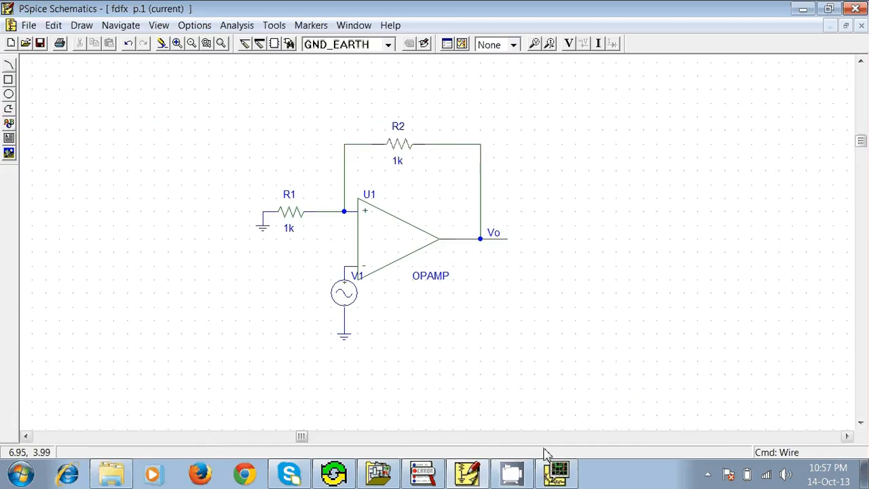
mouse_move(363, 285)
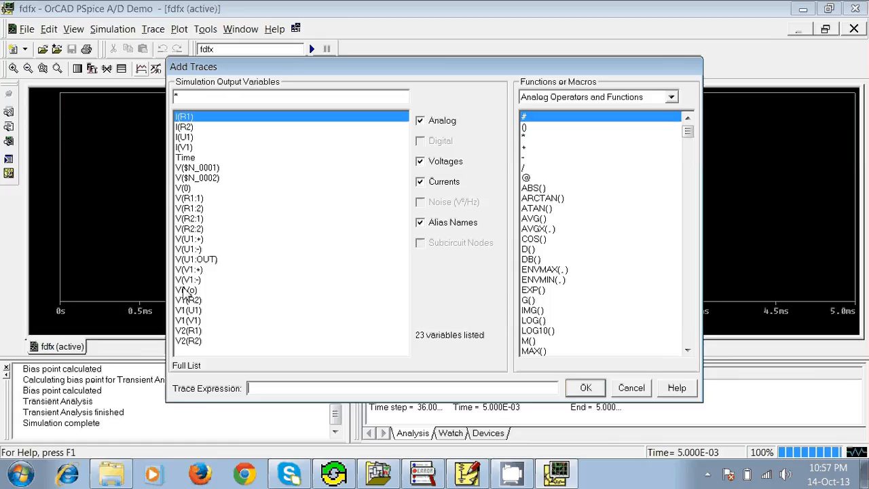
left_click(186, 290)
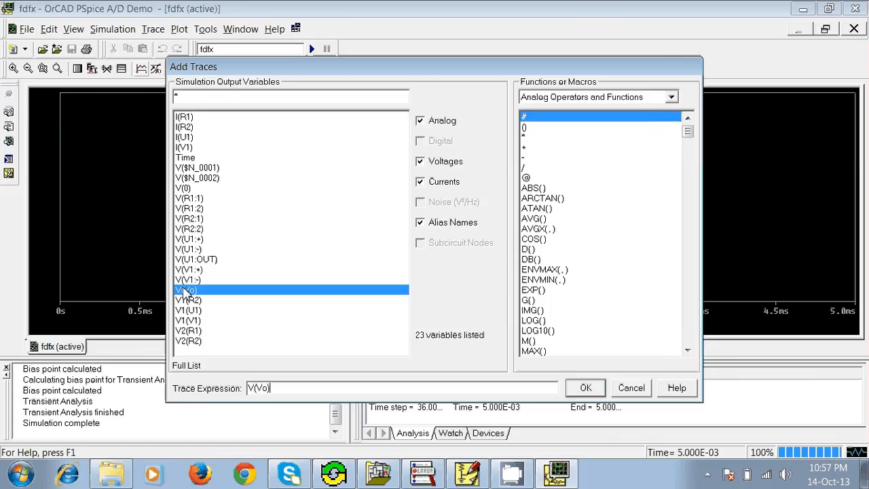
left_click(188, 320)
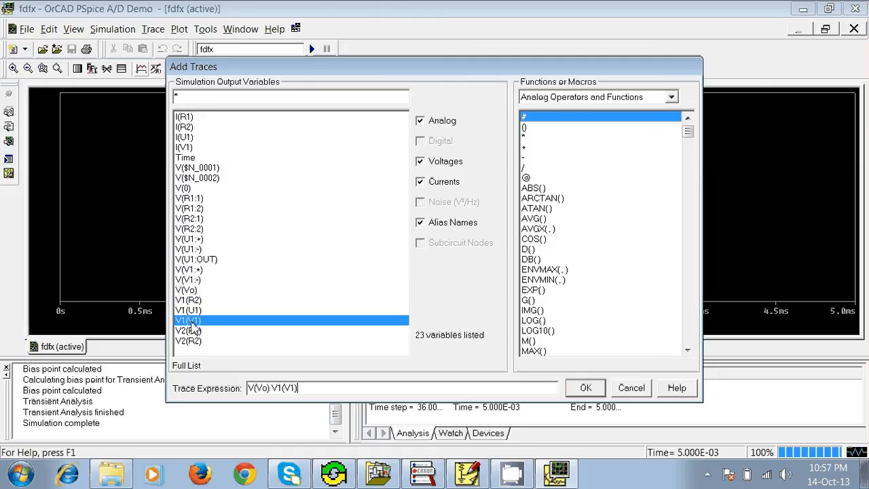
left_click(585, 387)
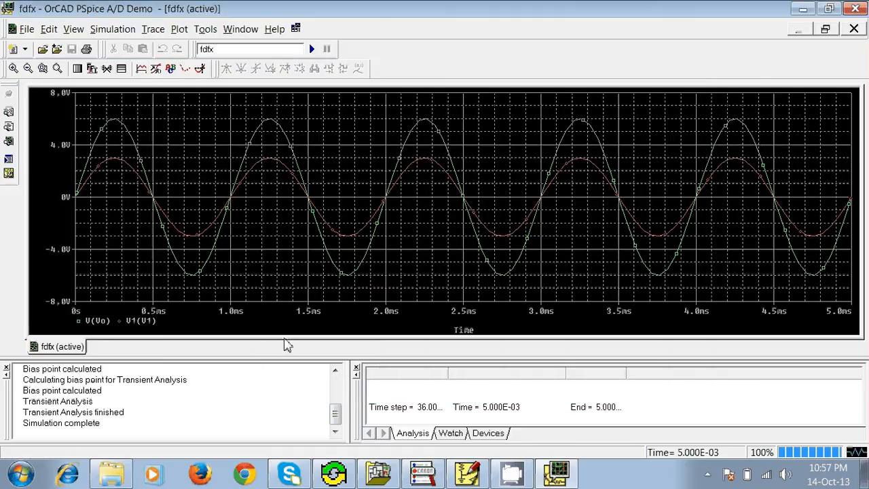
mouse_move(244, 199)
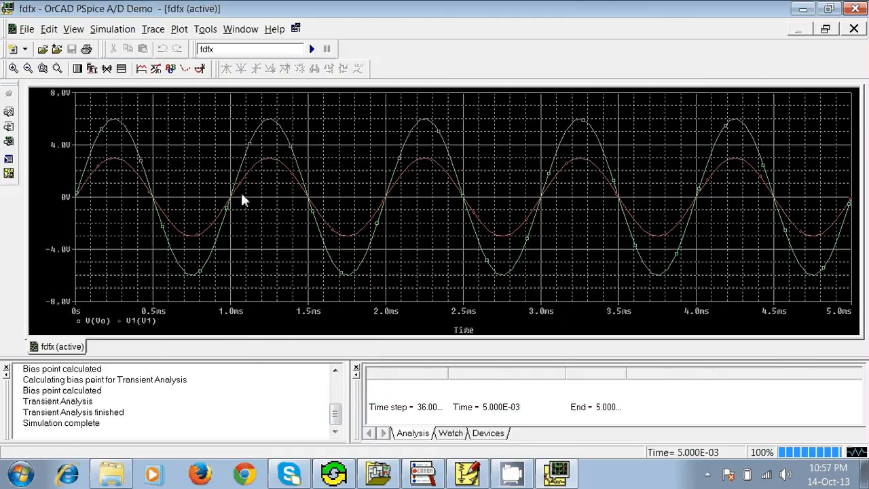
mouse_move(233, 236)
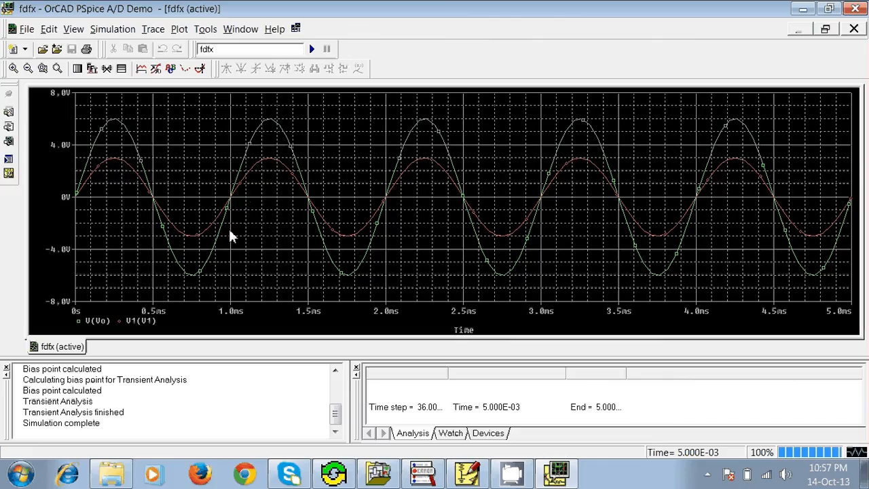
mouse_move(178, 253)
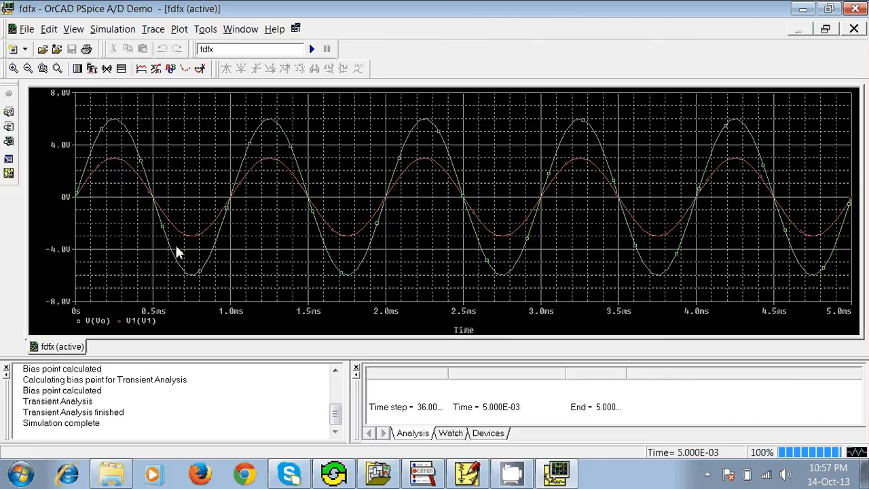
mouse_move(303, 200)
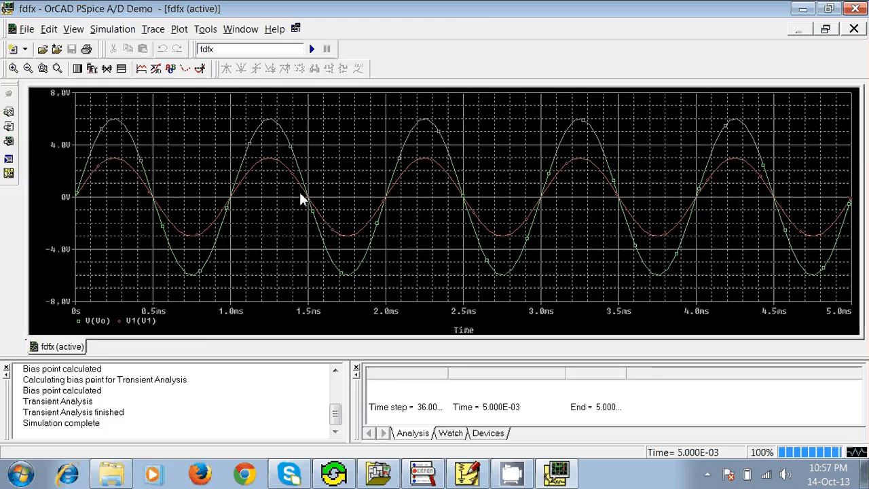
mouse_move(169, 221)
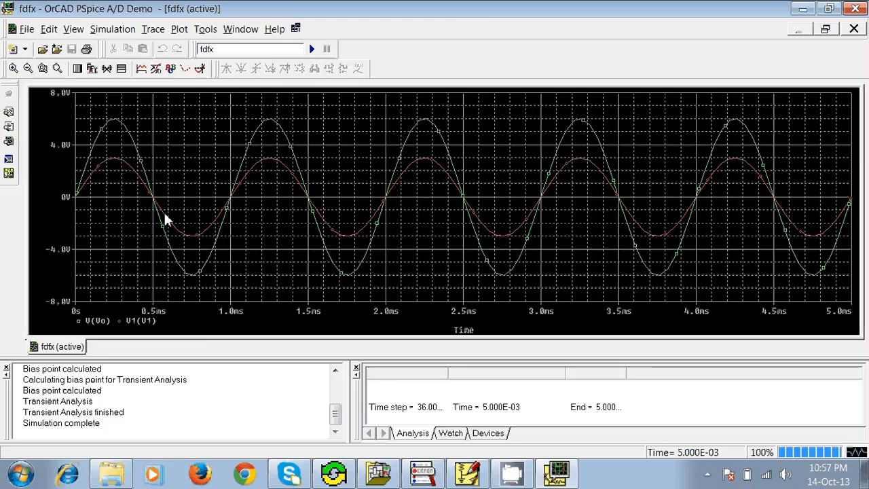
mouse_move(349, 237)
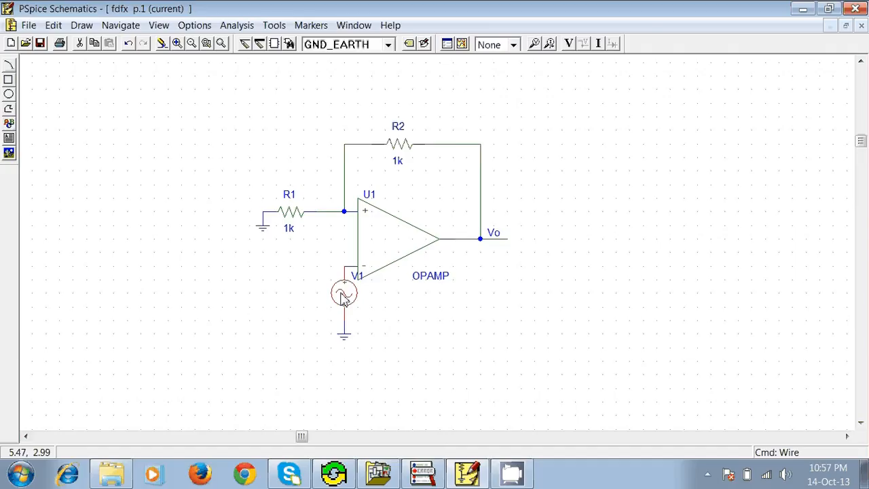
mouse_move(348, 301)
type("vdc")
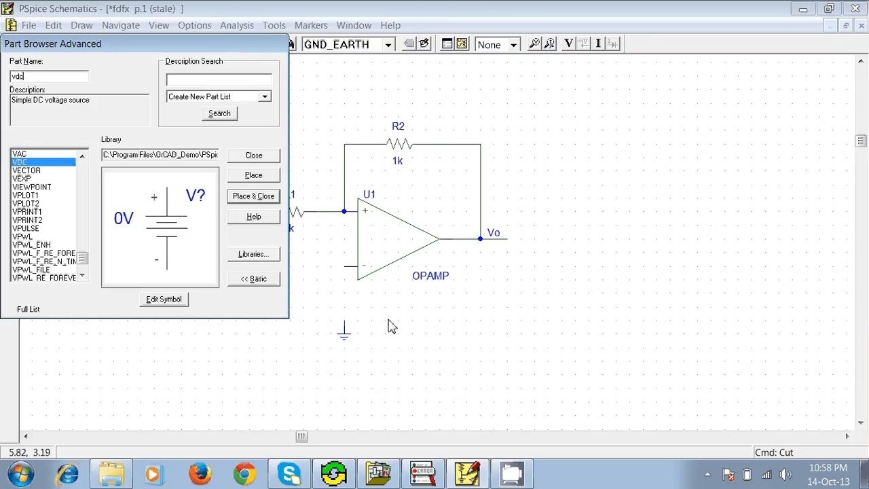
Place a VDC source V2 at the op-amp input and set its value to 2v
left_click(253, 195)
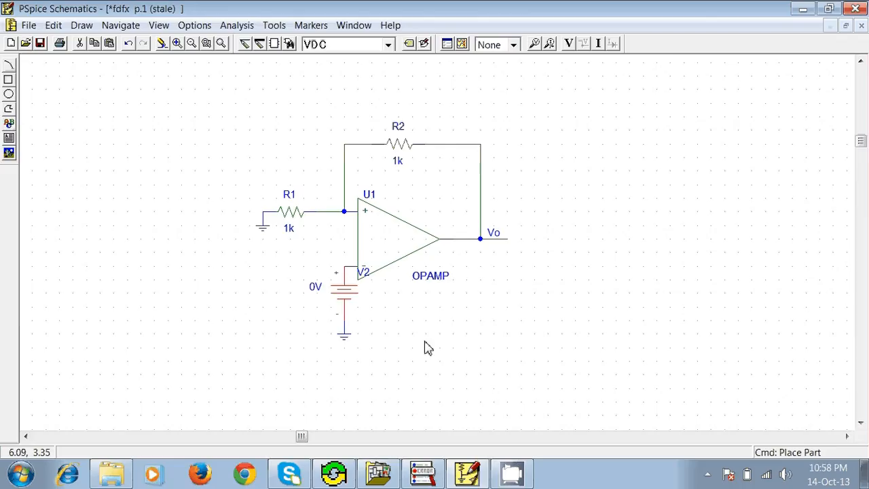
left_click(343, 292)
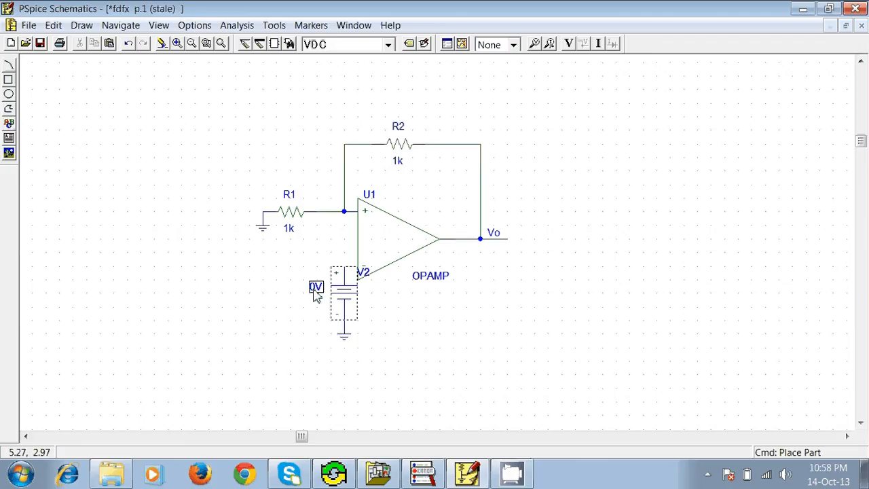
double_click(315, 285)
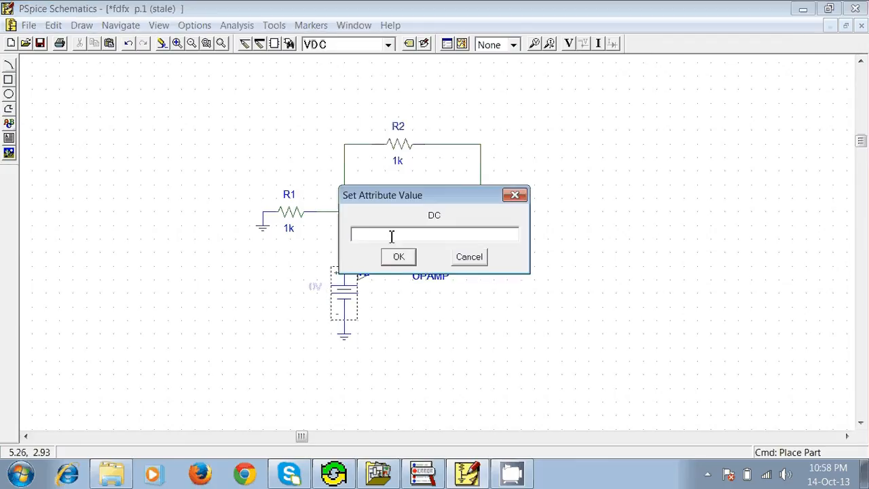
type("2v")
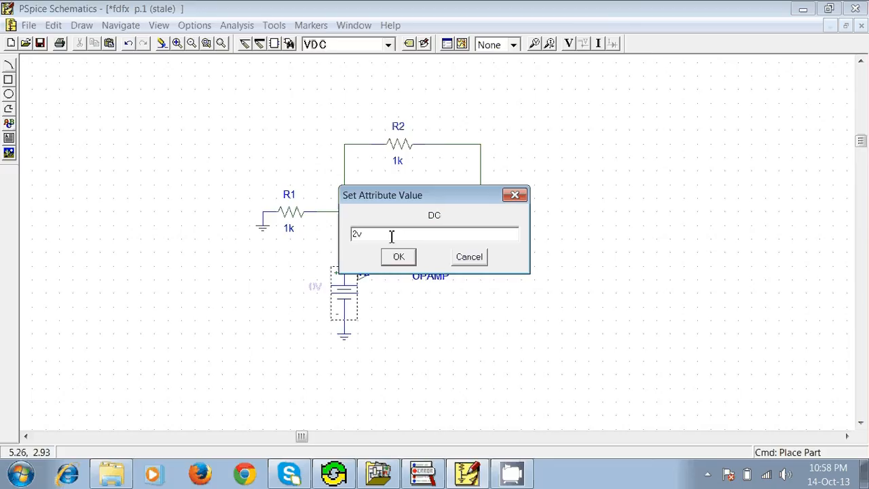
left_click(398, 257)
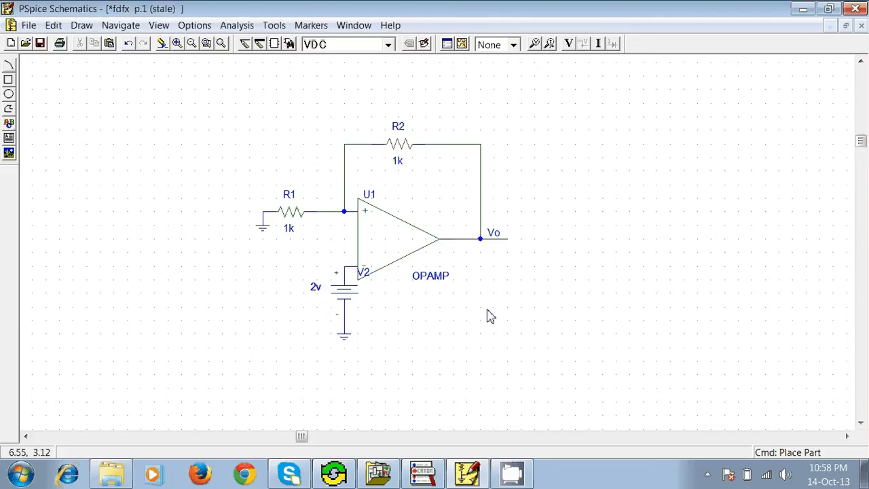
mouse_move(459, 44)
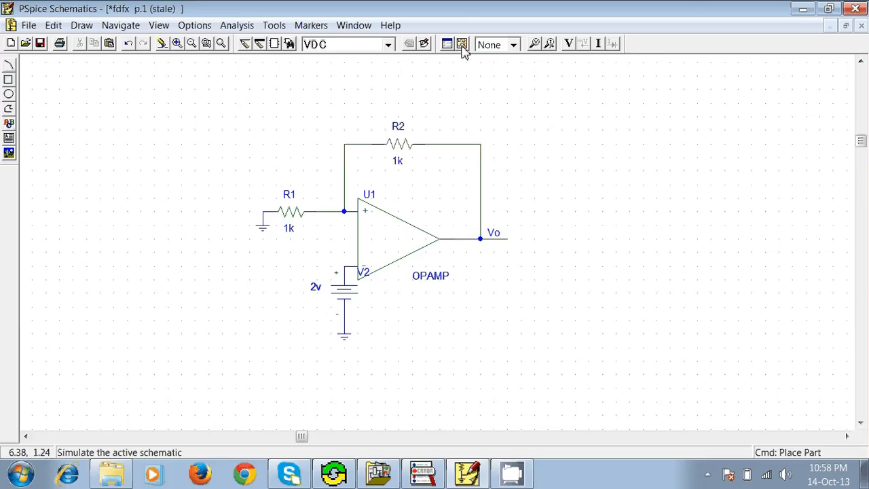
Re-run the simulation and plot V(Vo) at 4 V against V1(V2) at 2 V
left_click(462, 44)
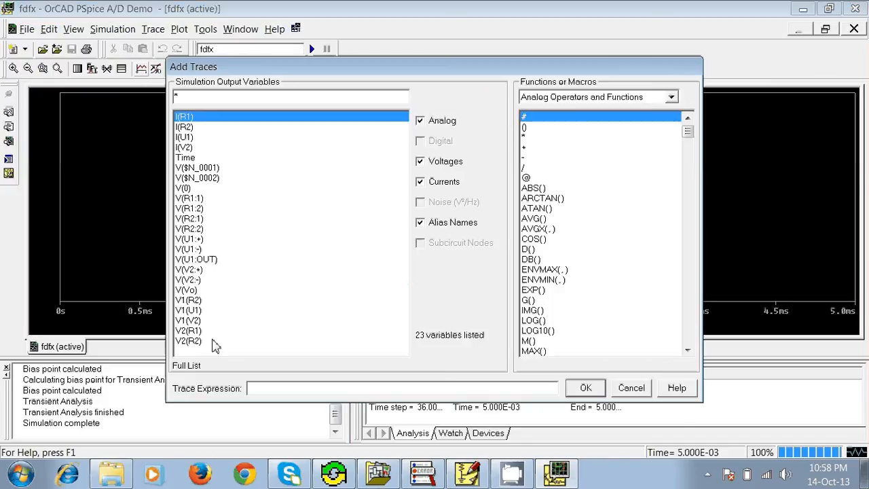
left_click(186, 289)
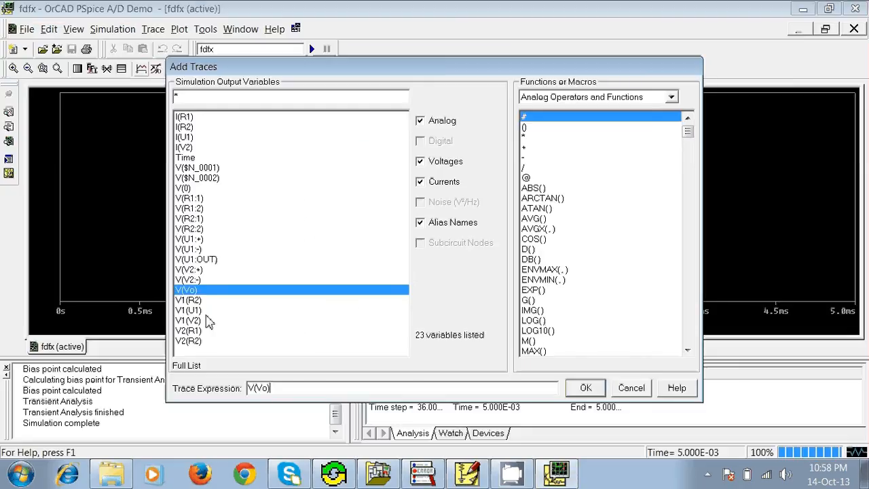
left_click(189, 320)
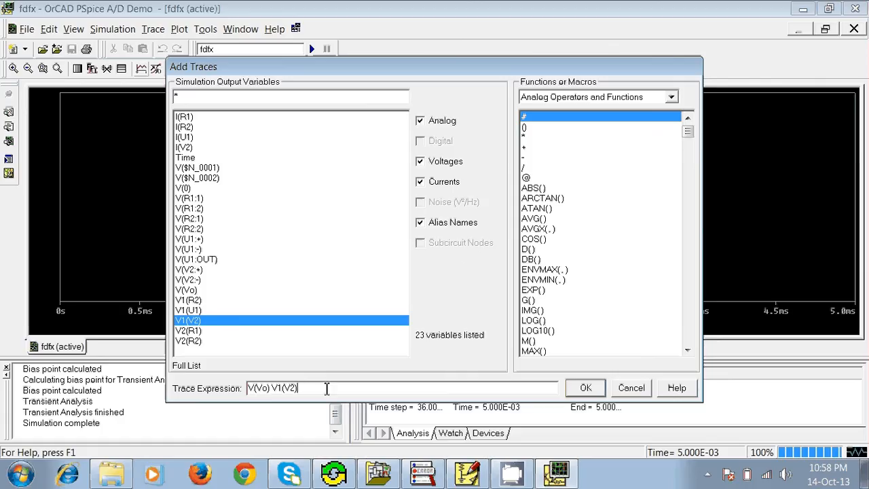
left_click(585, 388)
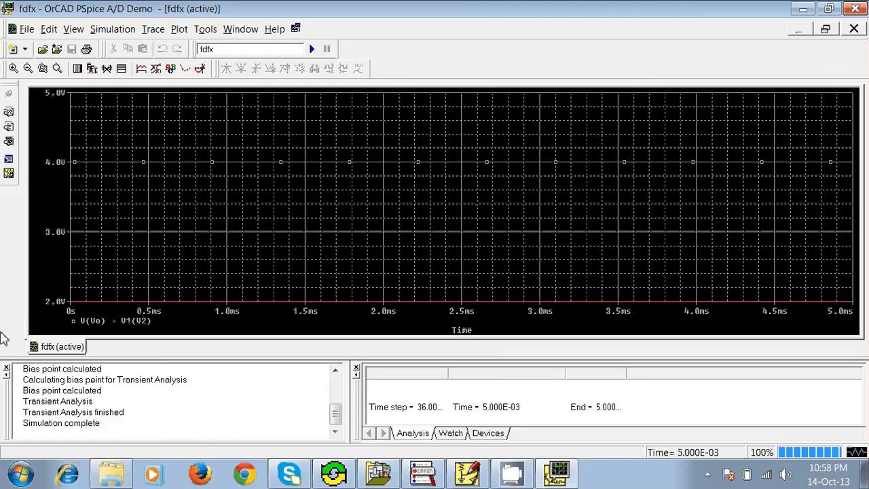
mouse_move(519, 293)
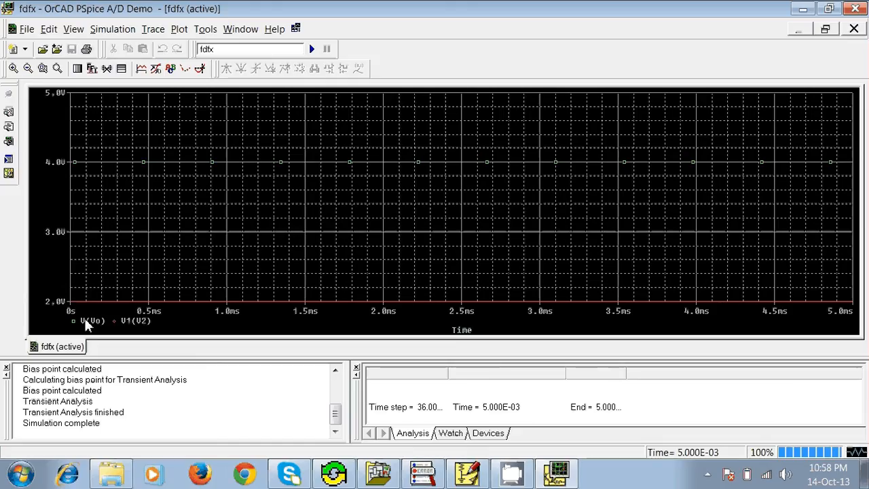
mouse_move(203, 183)
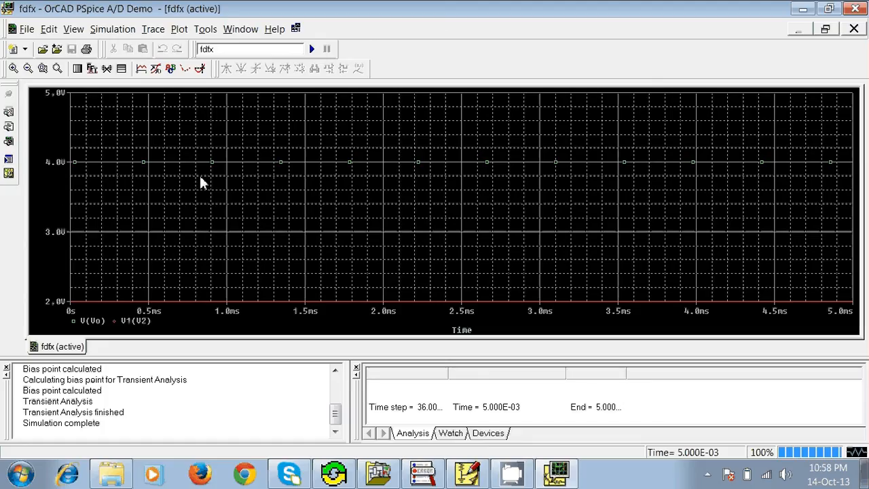
mouse_move(337, 187)
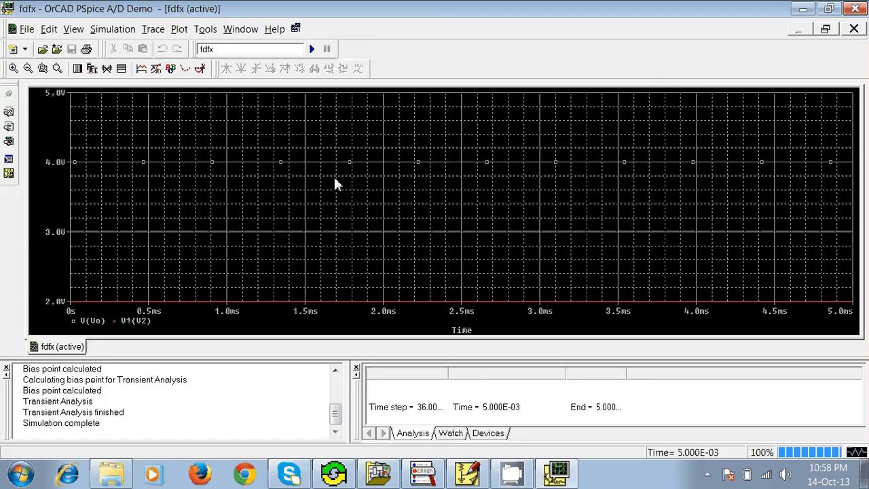
mouse_move(93, 179)
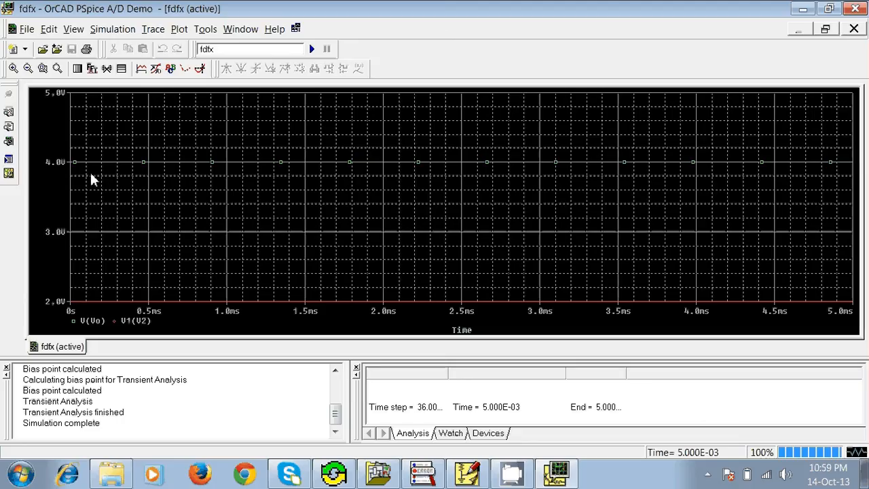
mouse_move(695, 227)
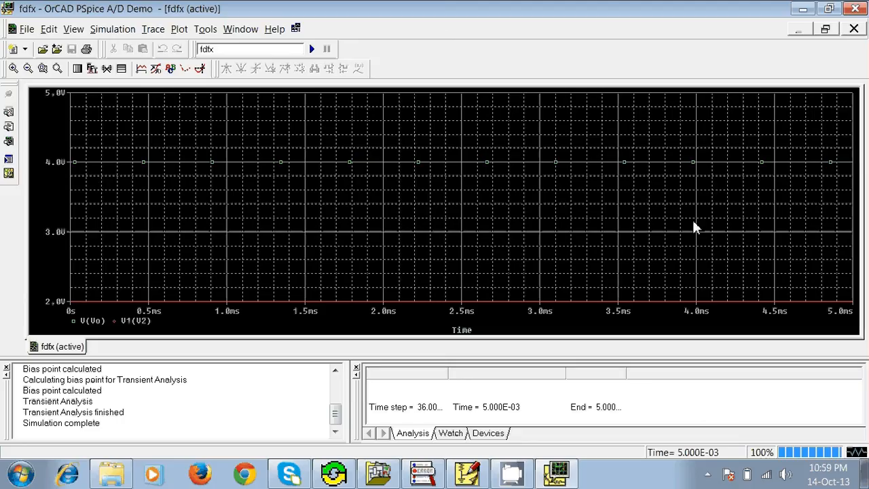
mouse_move(505, 240)
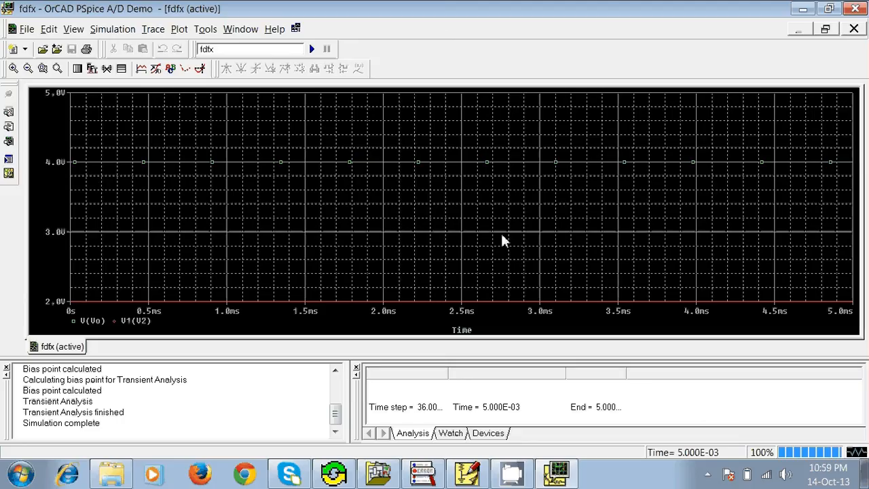